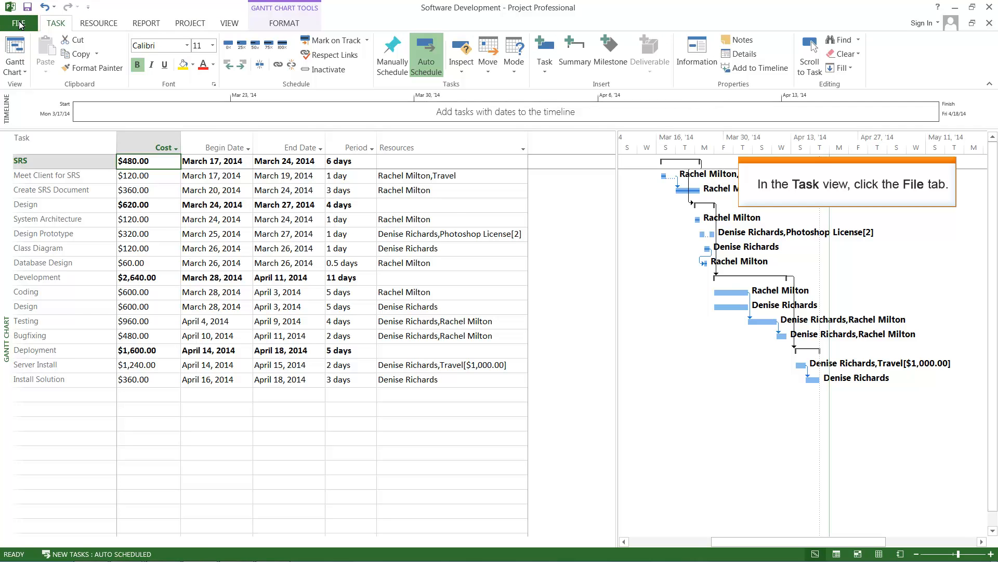
Choose Microsoft Excel Workbook as the export file type under Save Project as File
click(20, 23)
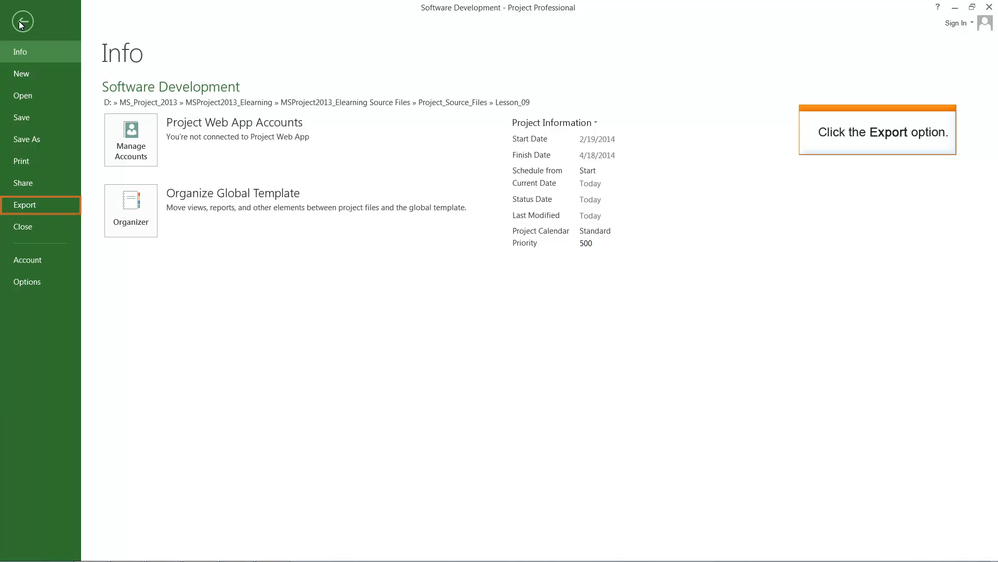
click(24, 204)
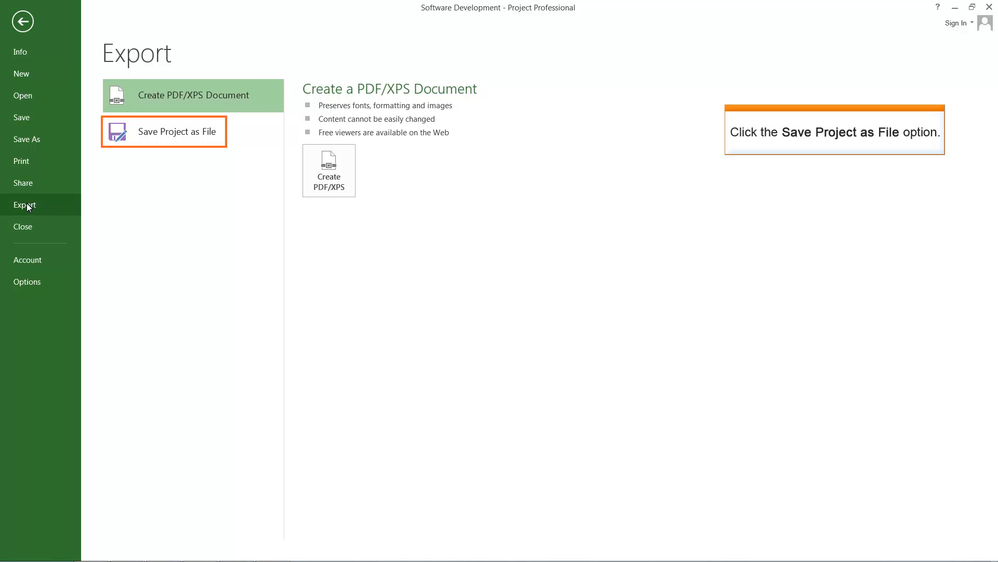
mouse_move(173, 139)
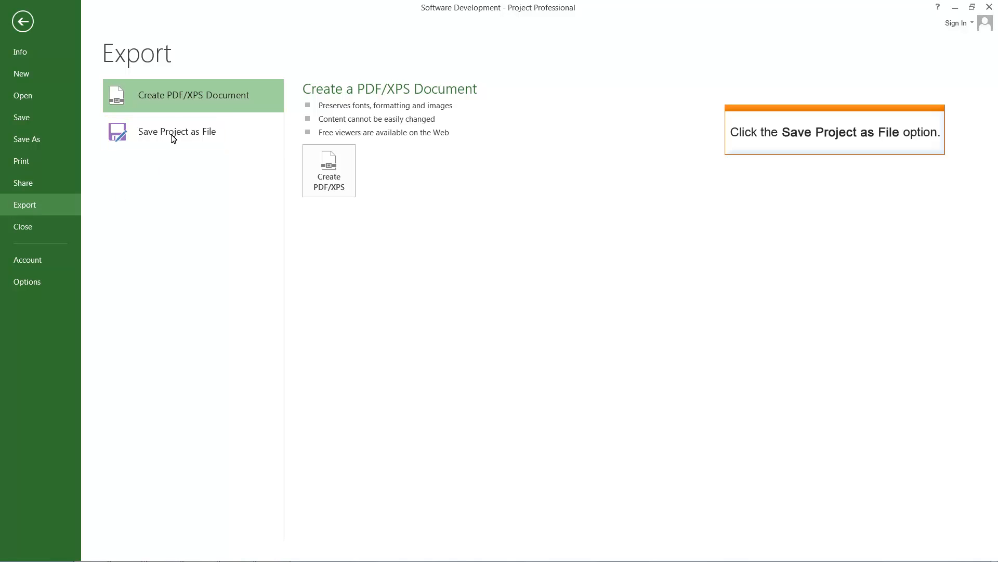
click(177, 131)
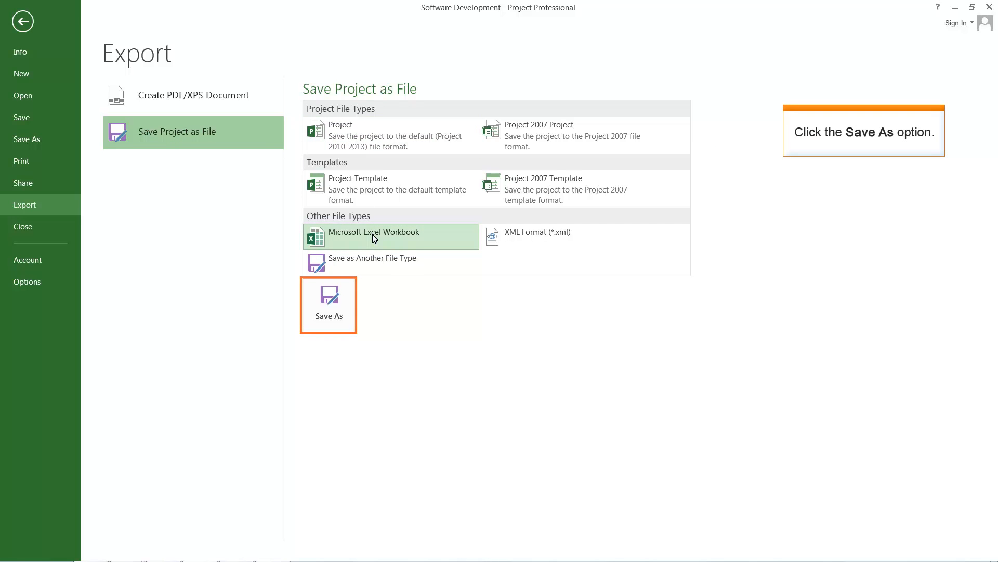
mouse_move(328, 304)
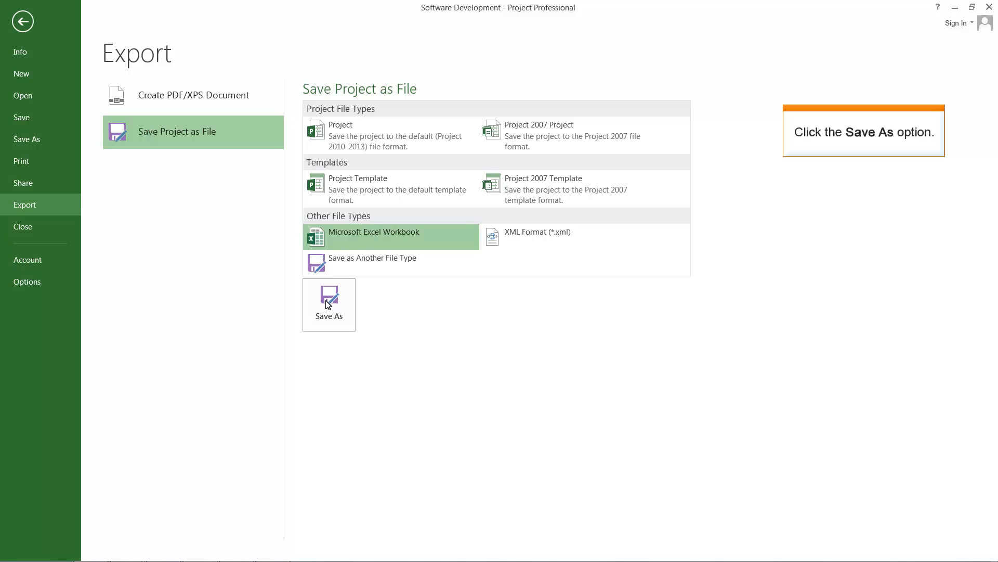
Save 'Software Development' as an Excel Workbook on the Desktop
click(329, 300)
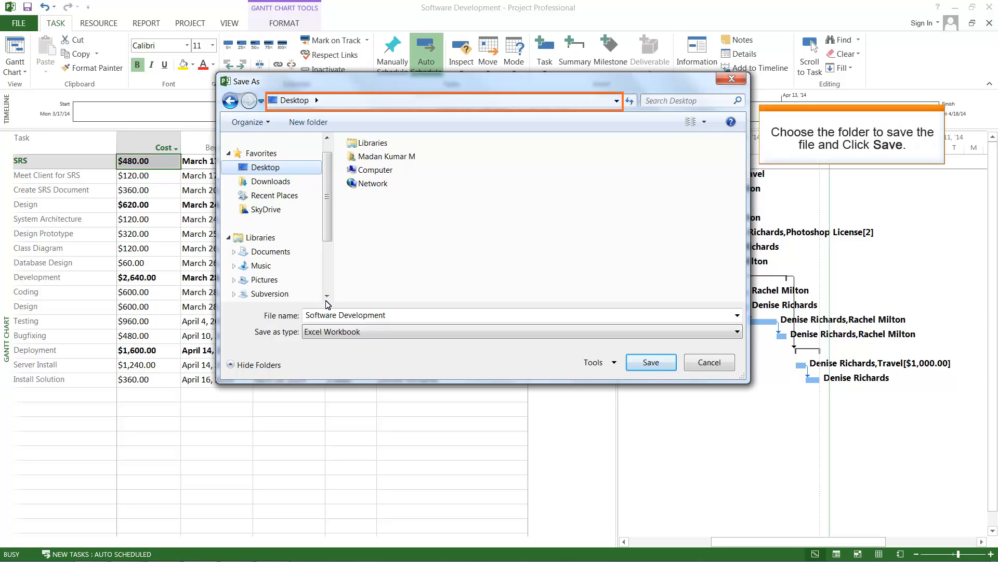
mouse_move(651, 361)
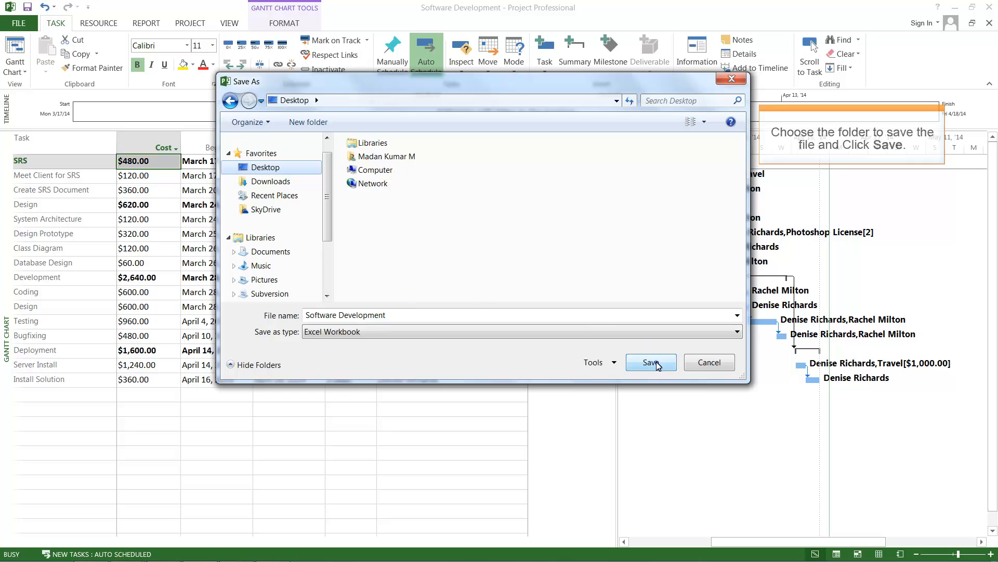
click(650, 362)
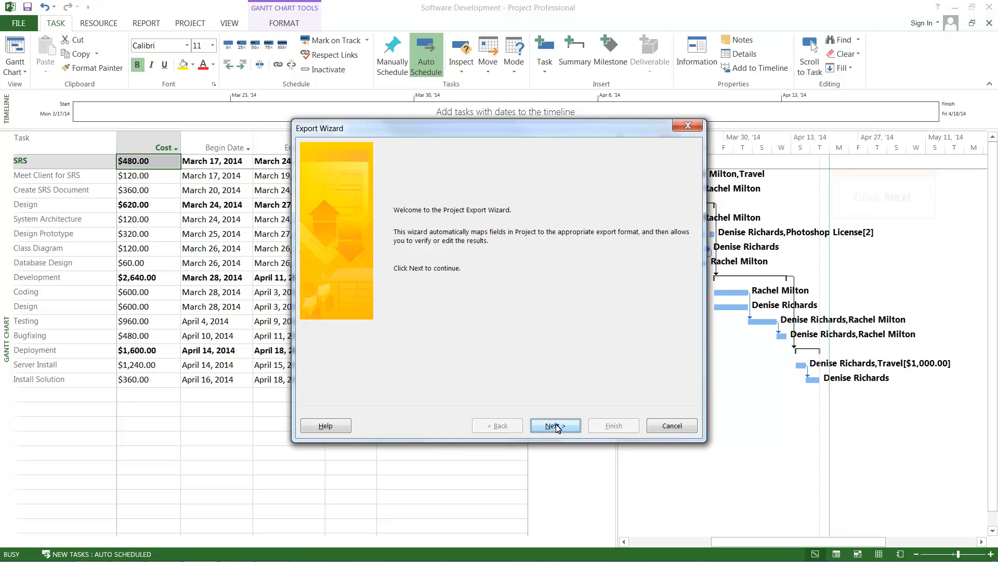
Pass the wizard welcome page and choose to export Selected Data
click(554, 425)
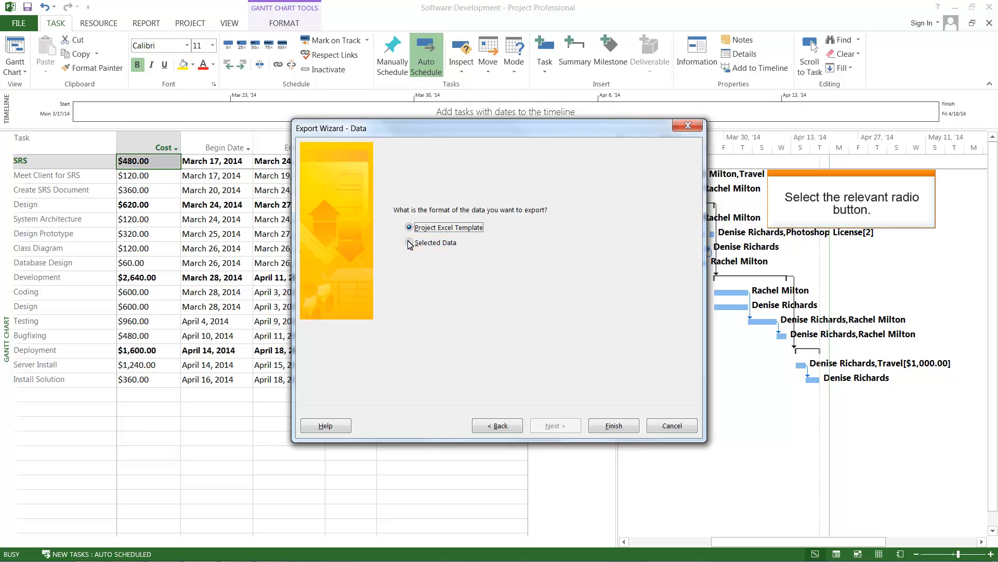
click(409, 243)
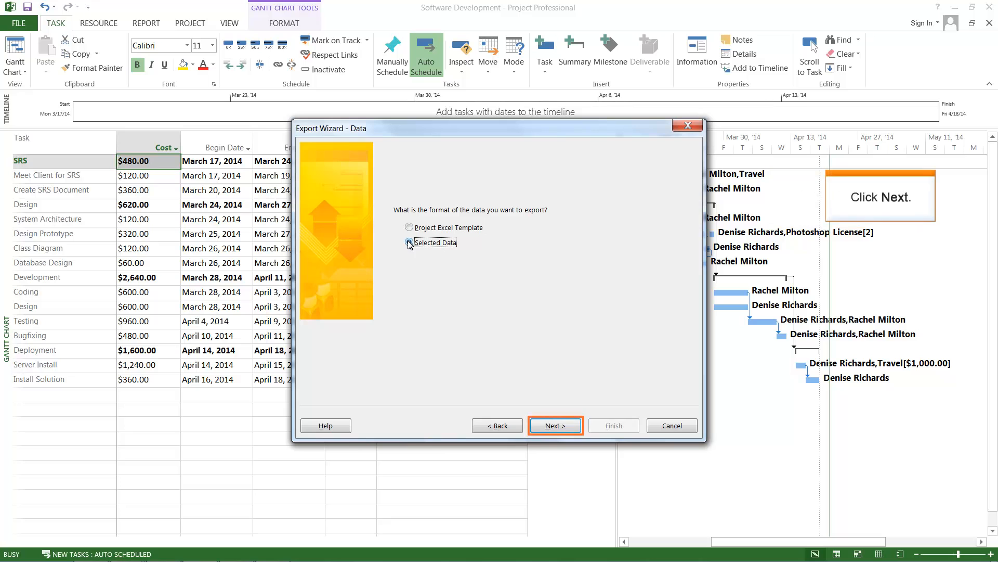
click(409, 242)
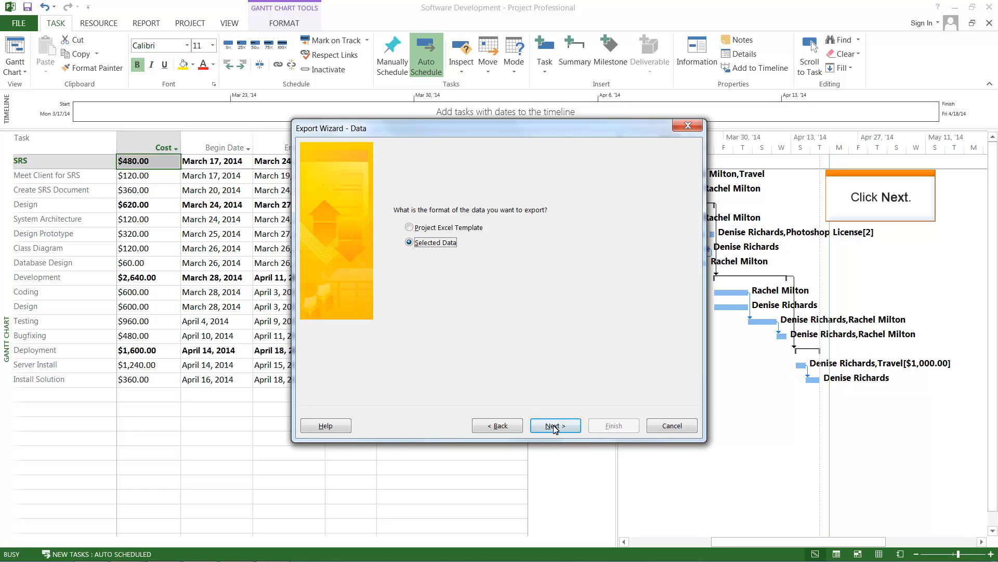
Create a new export map and advance to the Map Options page
click(554, 426)
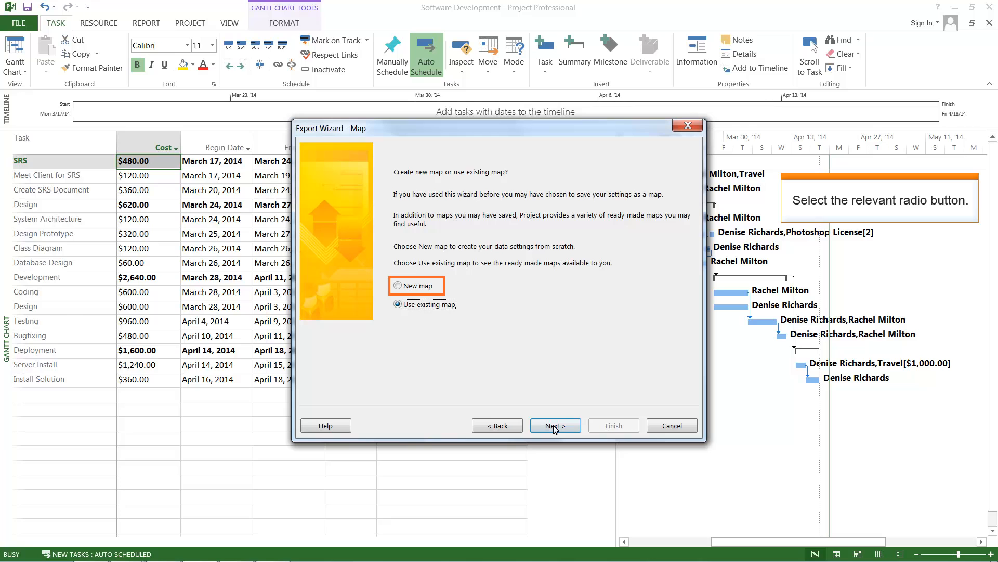
click(398, 286)
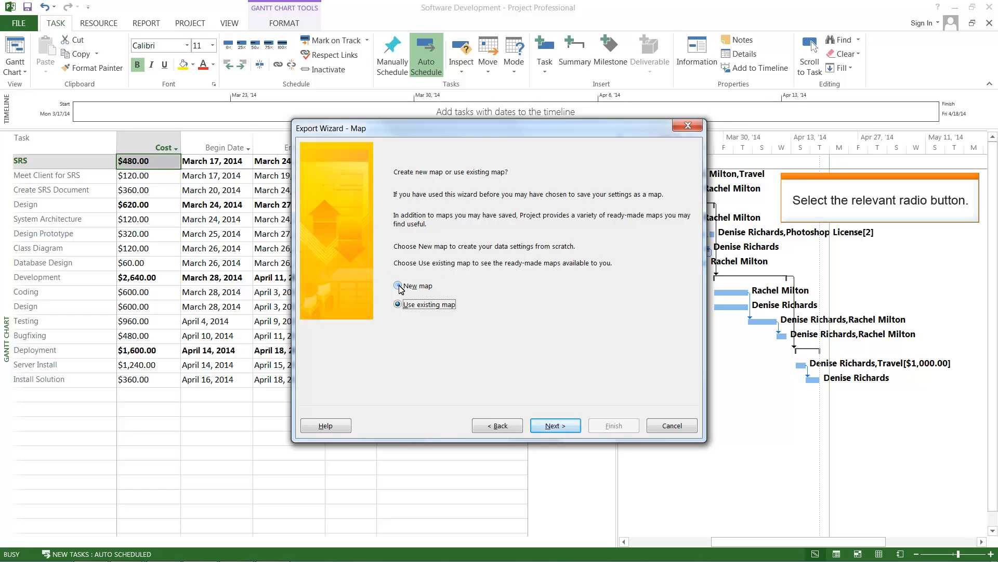
click(397, 285)
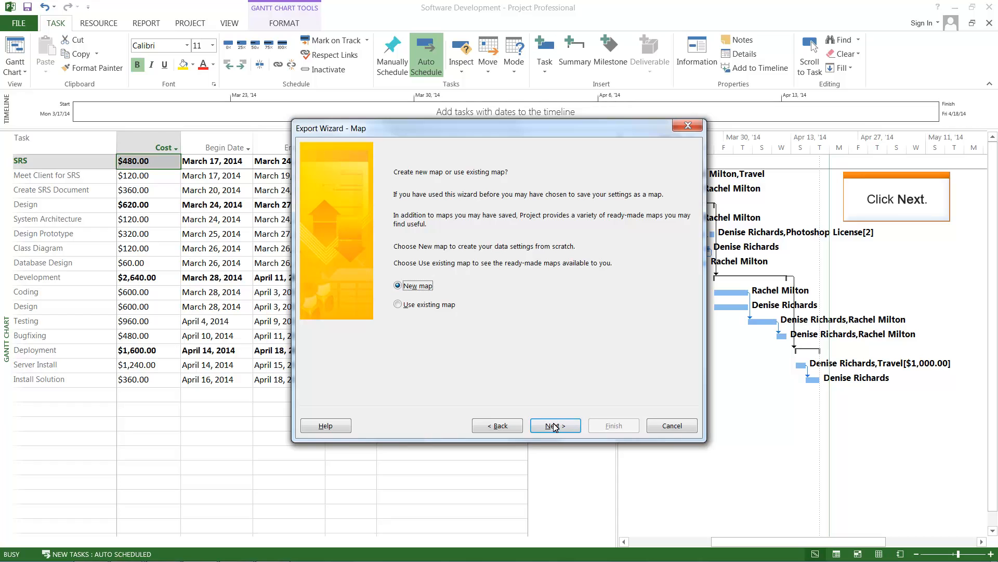
click(553, 425)
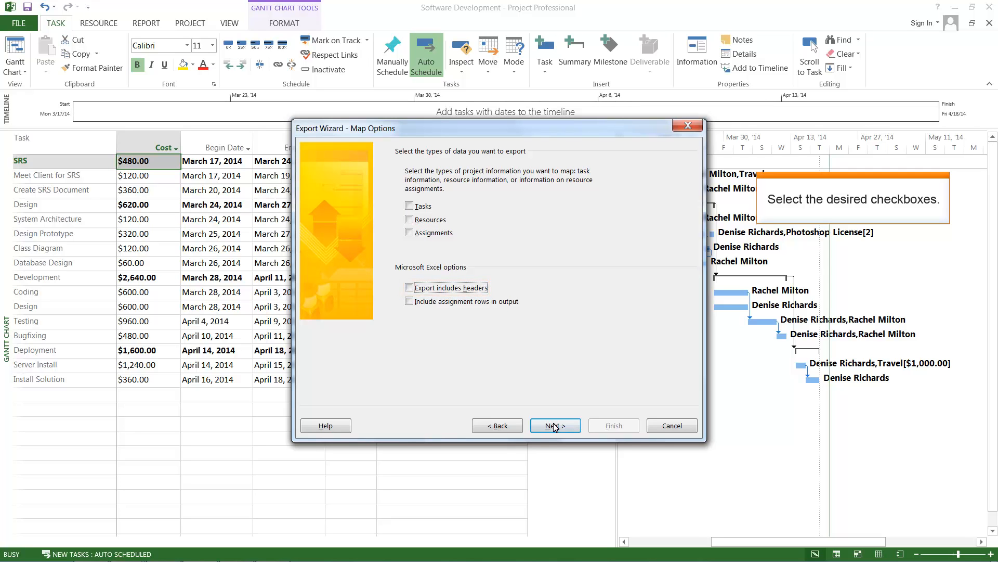
Export Tasks and Resources with headers included, then advance to Task Mapping
click(409, 206)
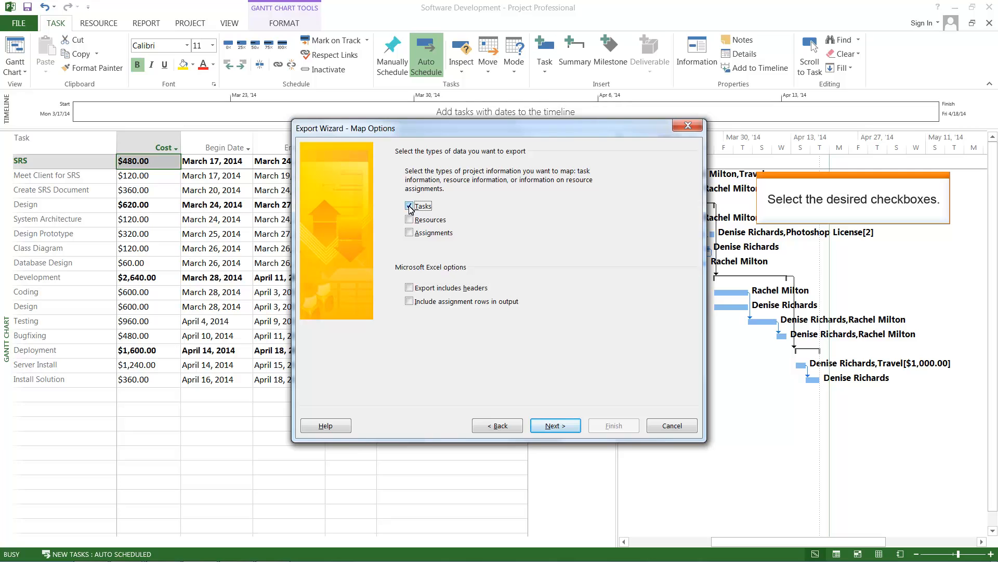
click(409, 206)
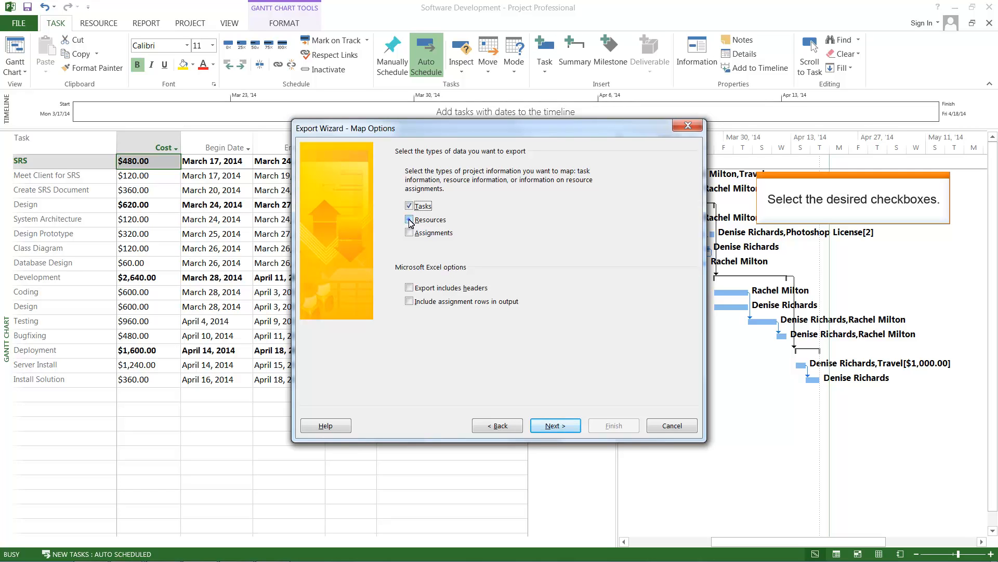
click(409, 219)
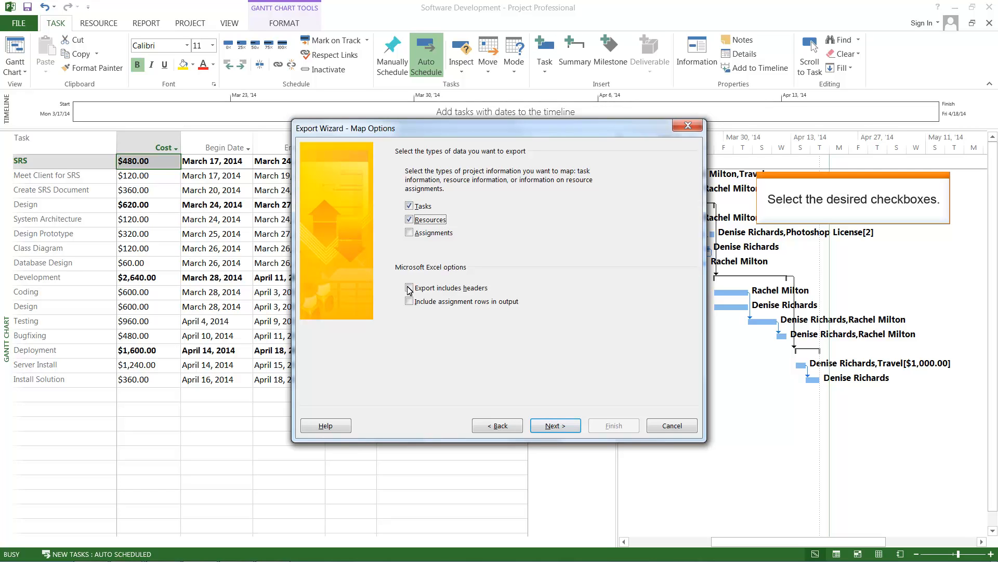
click(409, 288)
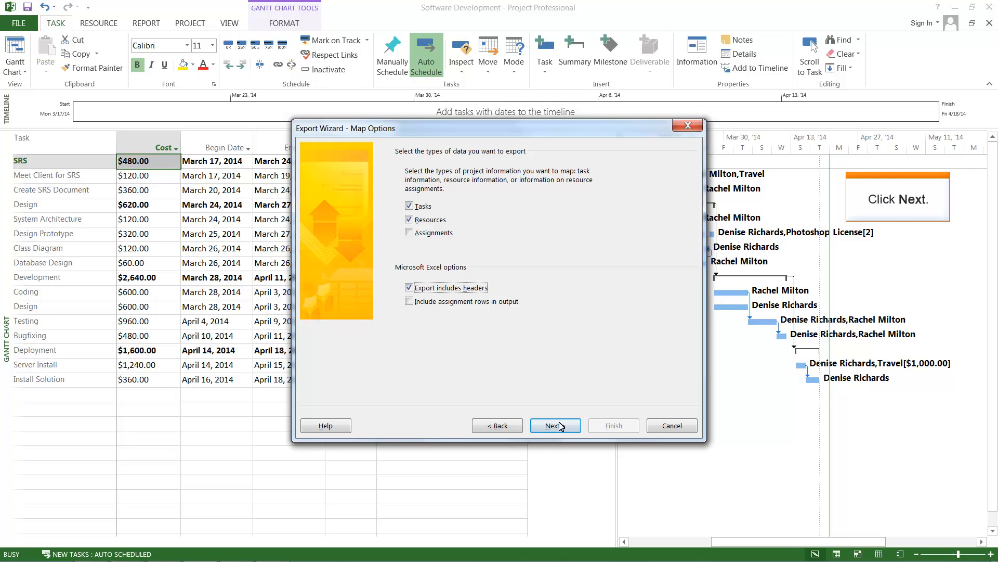
click(554, 425)
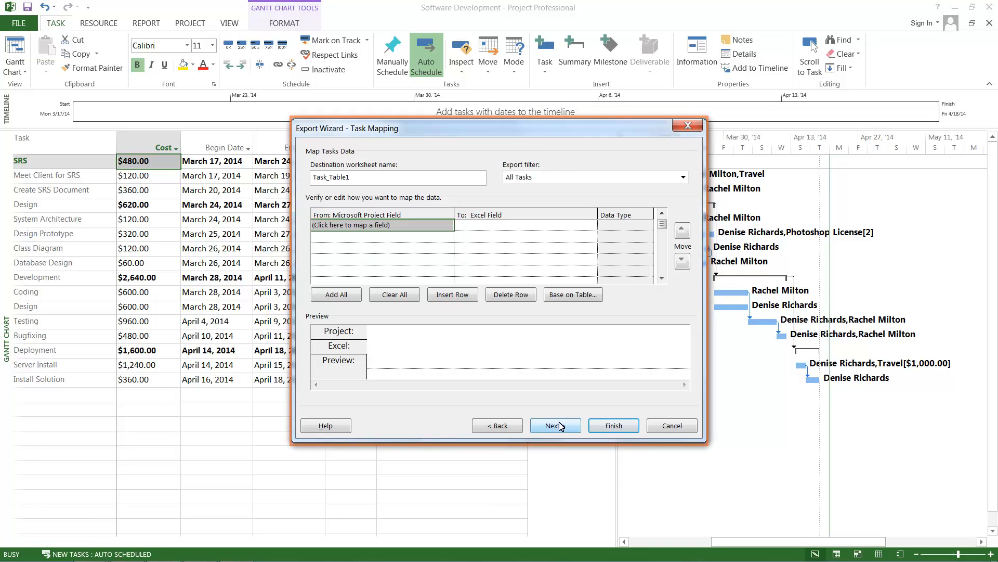
mouse_move(572, 295)
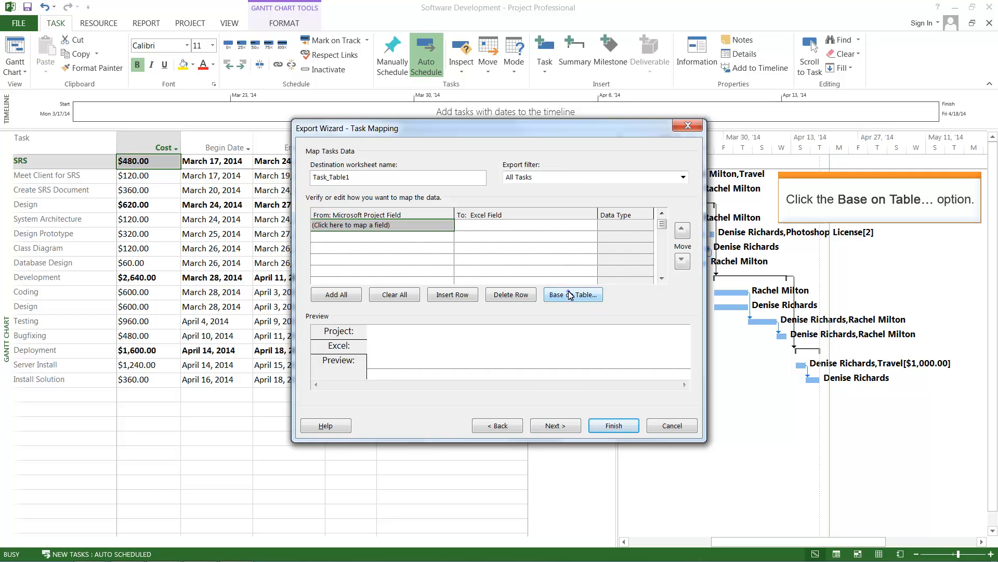
Base the Task_Table1 field mapping on the Task Details table, then continue
click(572, 295)
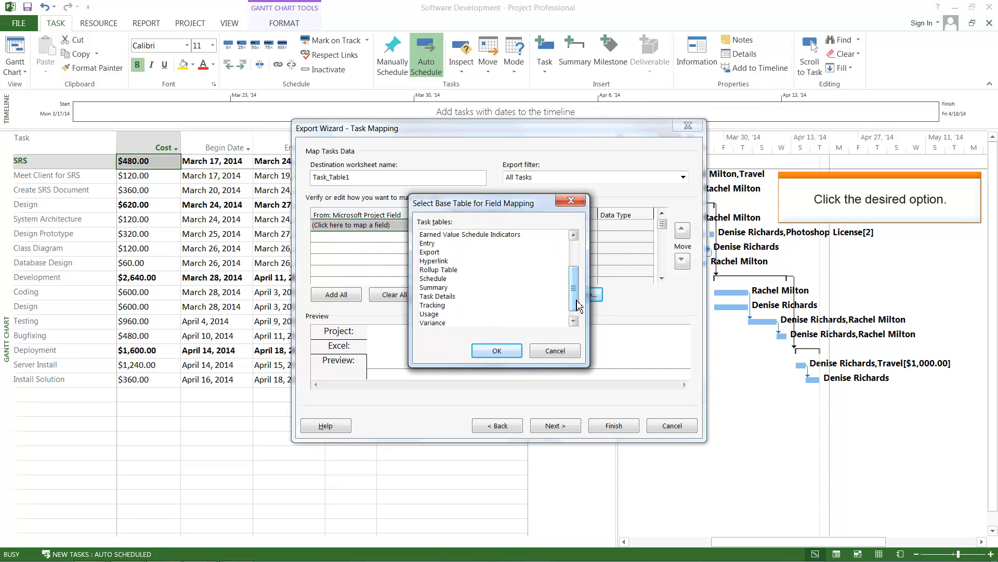
click(437, 296)
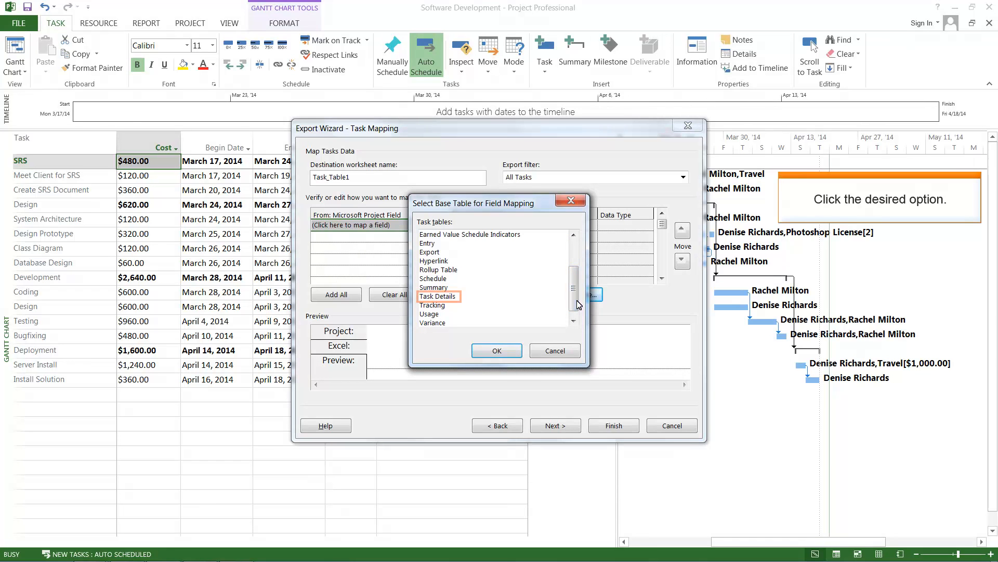
click(437, 296)
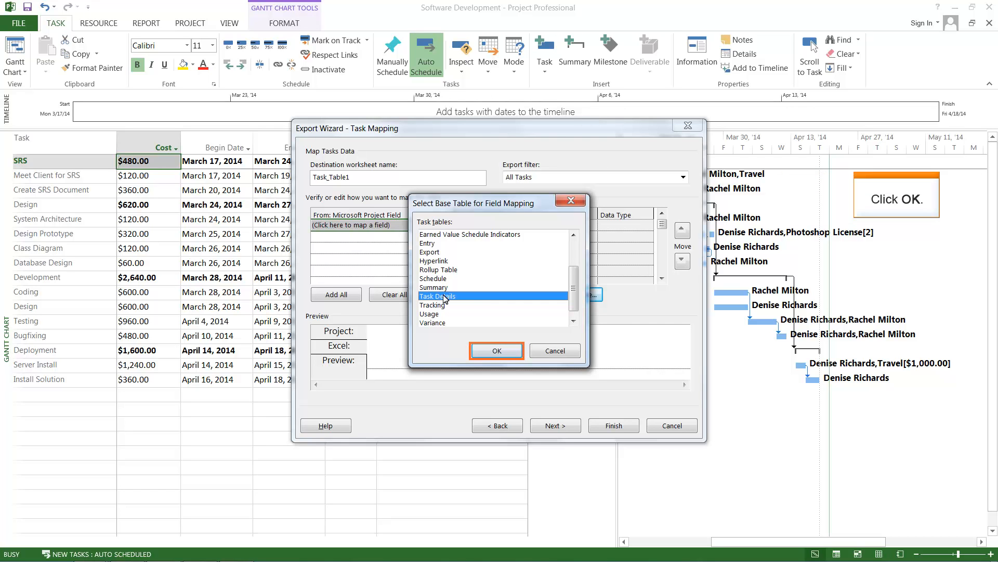
click(496, 350)
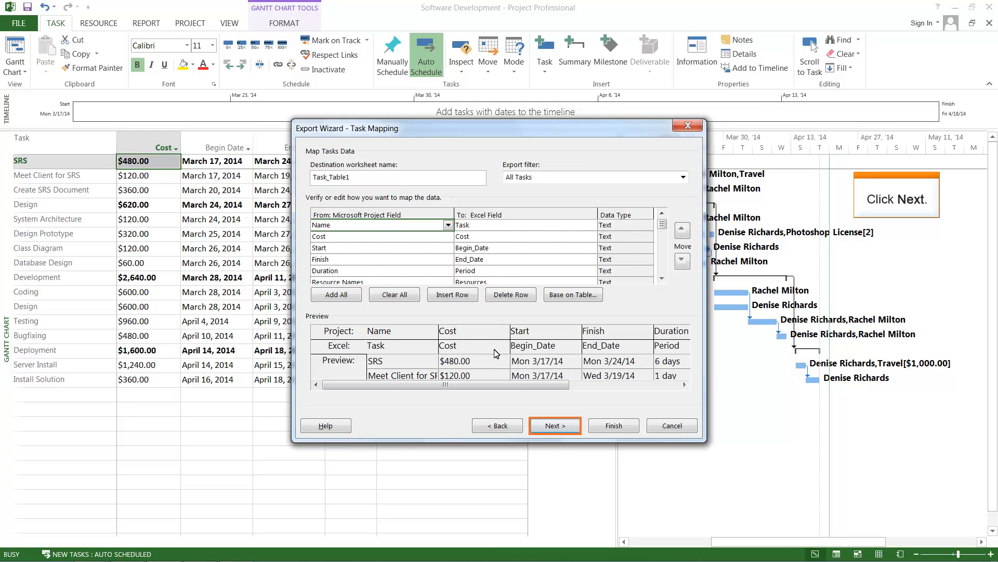
click(554, 425)
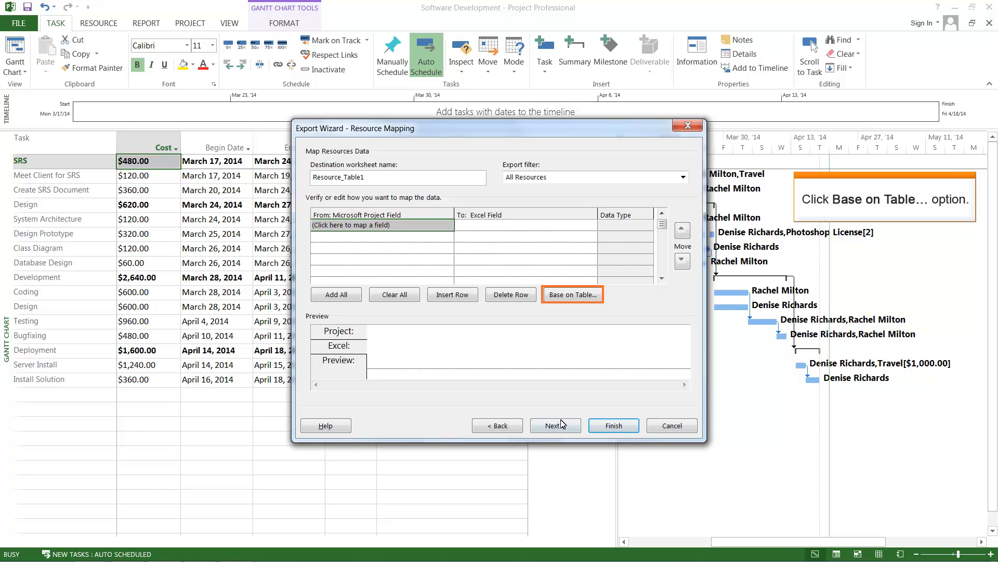
Base the Resource_Table1 field mapping on the Summary table, then continue
click(572, 294)
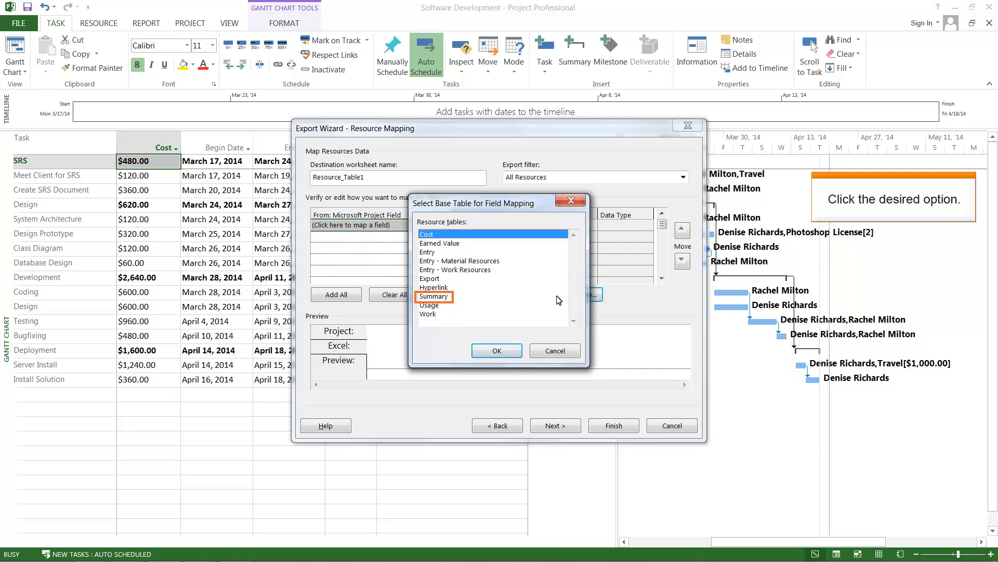
click(434, 295)
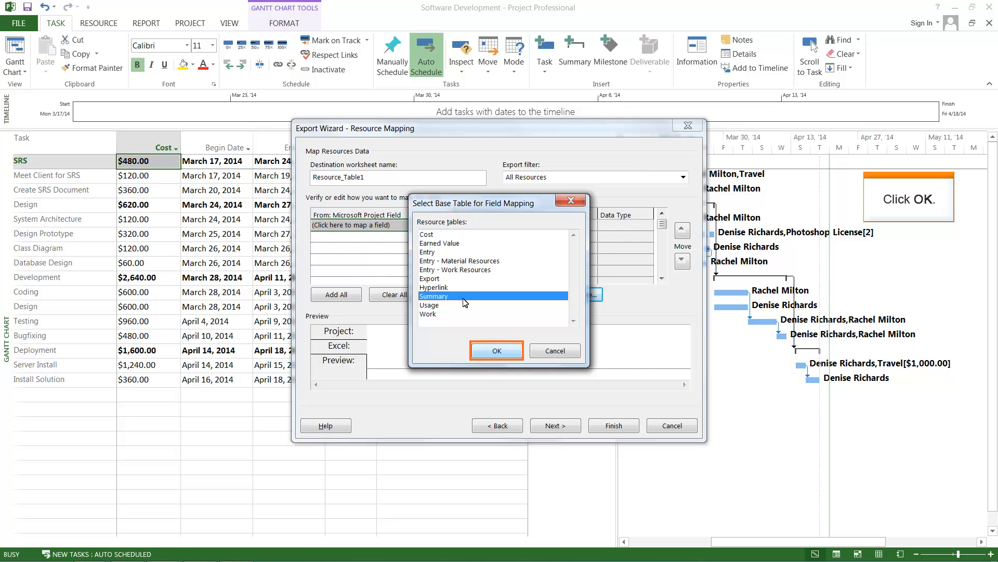
click(496, 350)
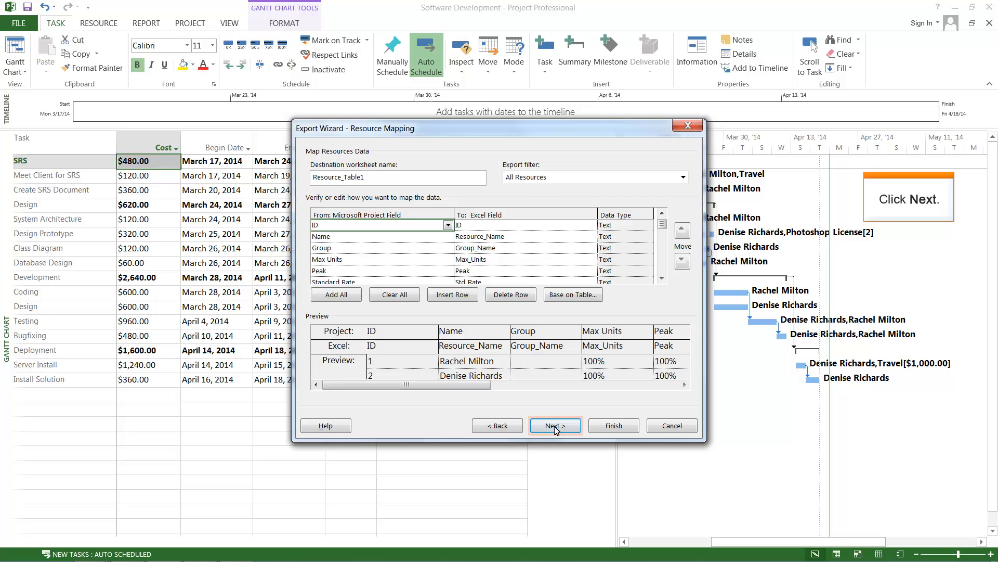
click(553, 425)
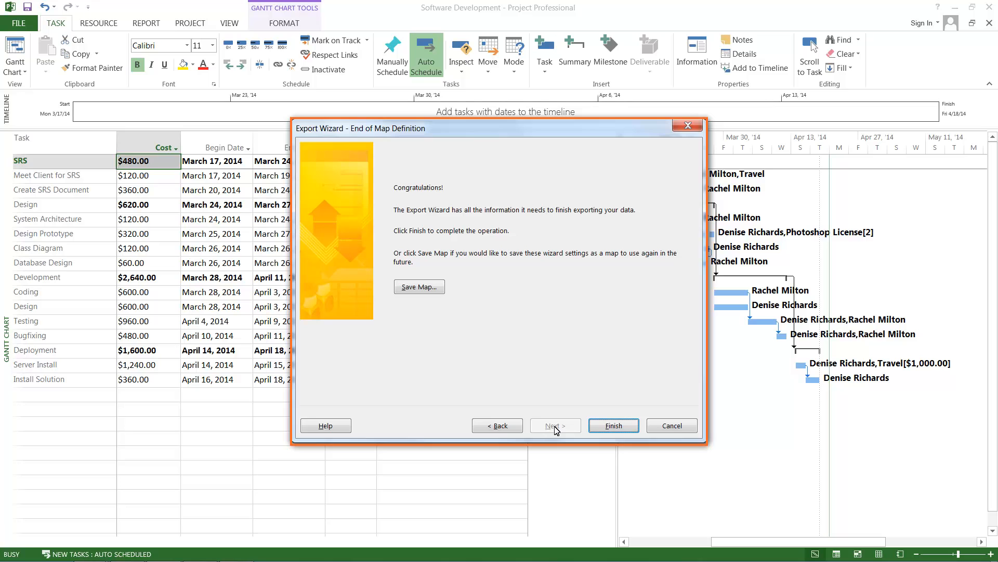
mouse_move(612, 425)
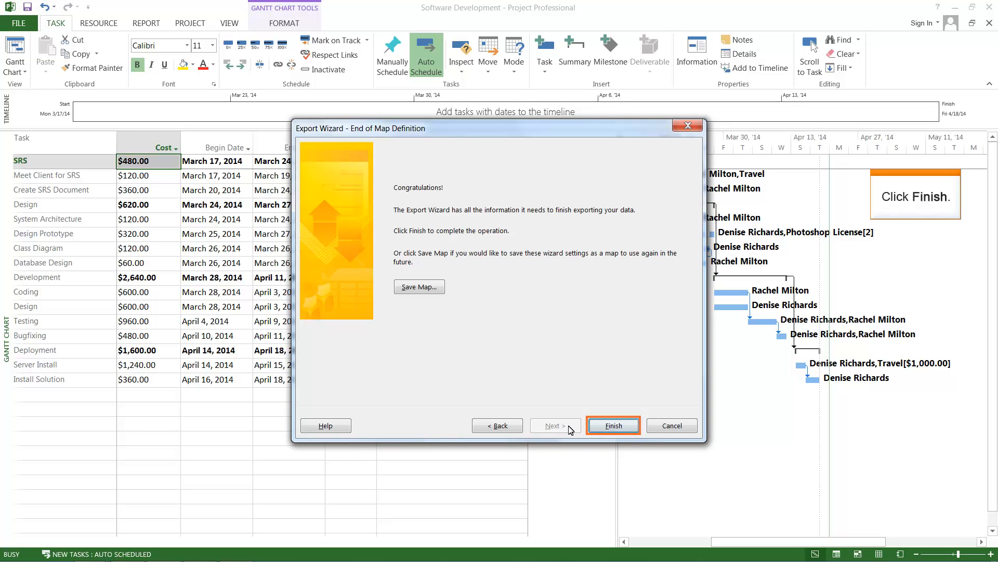
Finish the Excel export and close Microsoft Project
click(611, 425)
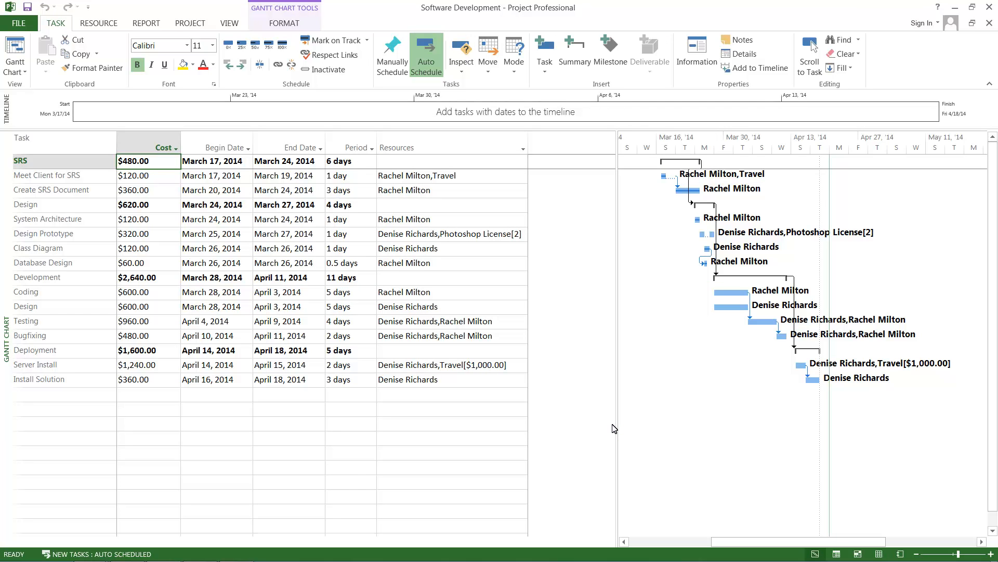
mouse_move(988, 7)
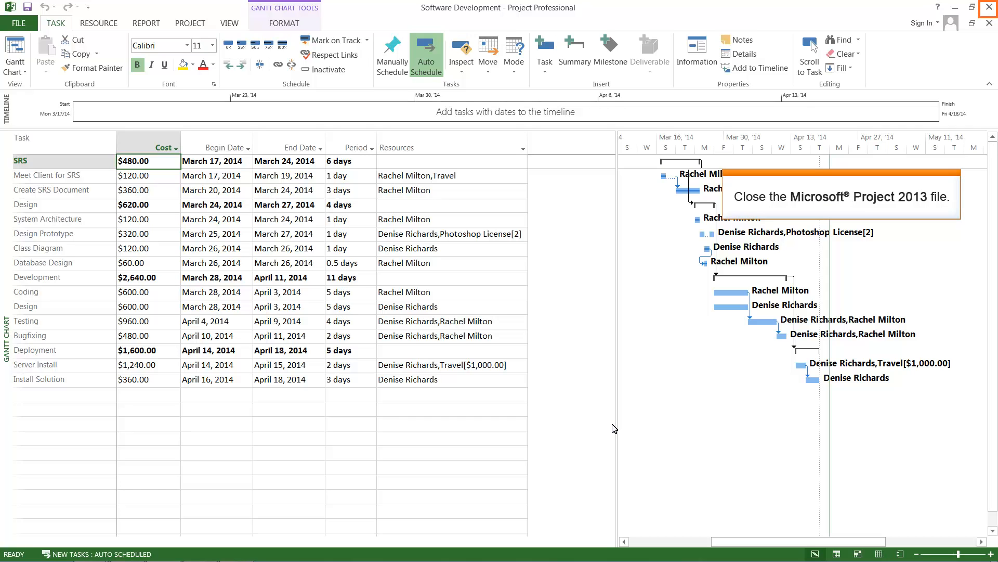
mouse_move(948, 242)
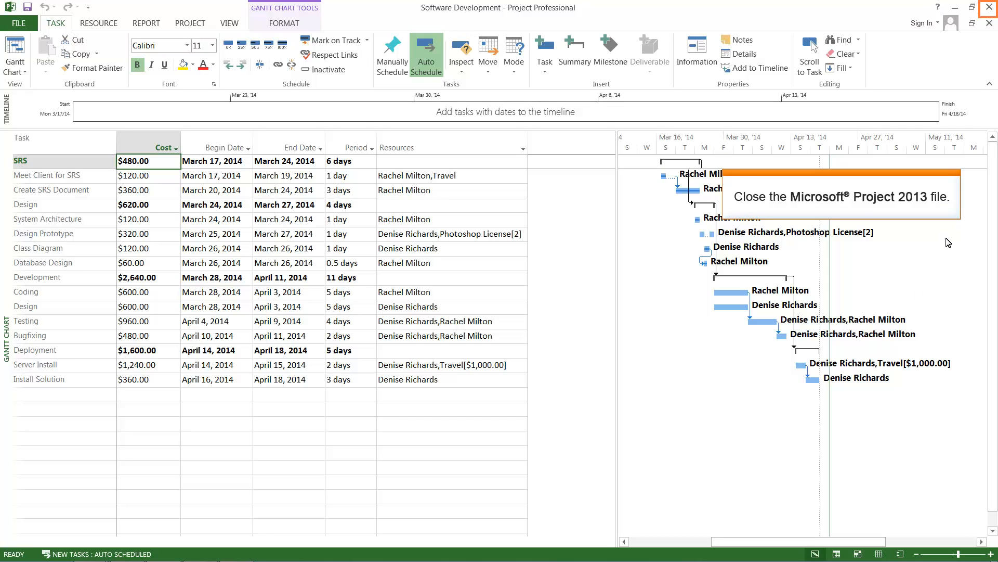
click(989, 6)
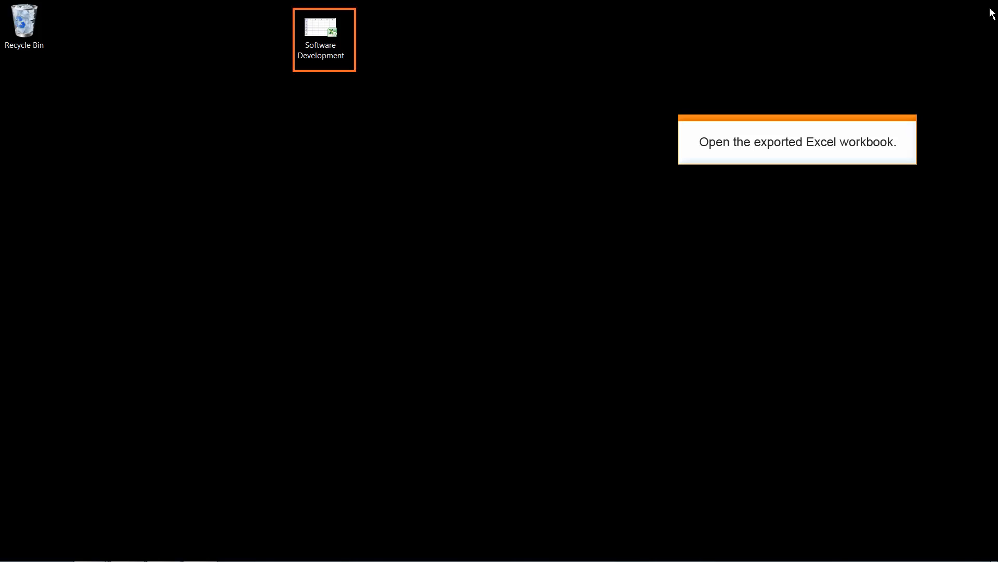
Open the Software Development workbook from the desktop in Excel
double_click(324, 30)
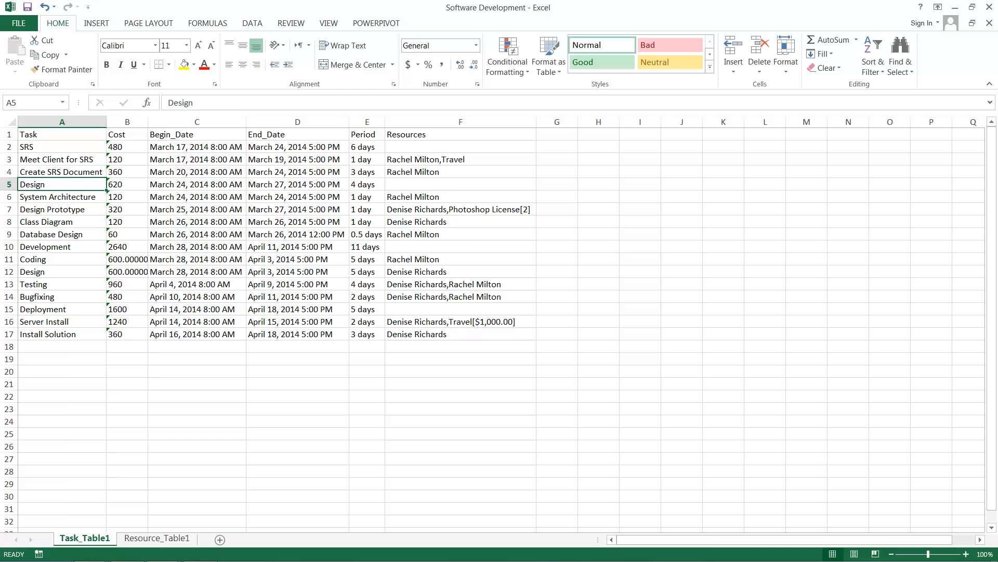